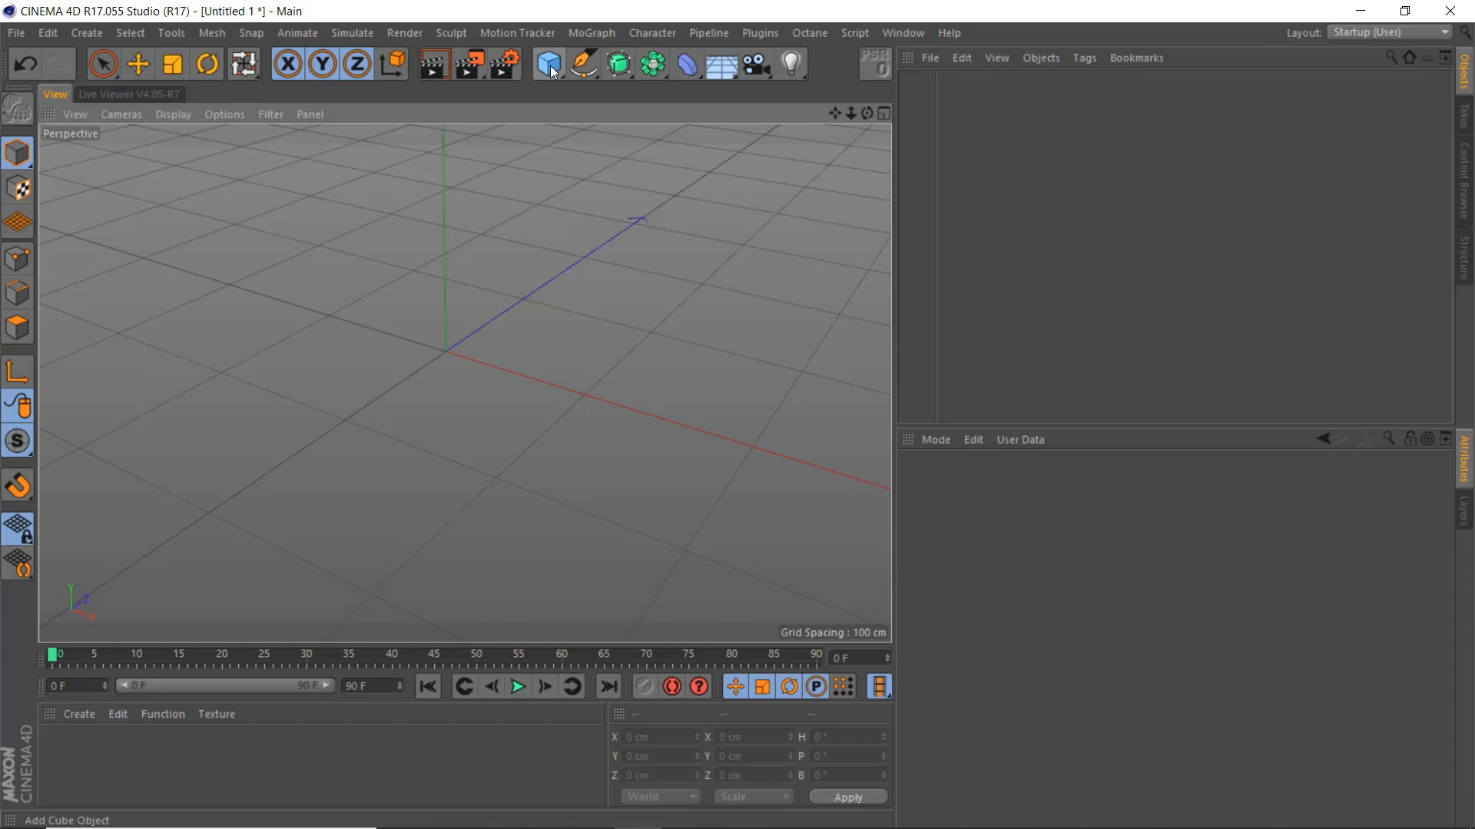
Add a cube with 30 segments per side and switch to polygon selection on it.
{"action": "left_click", "coordinate": [548, 63]}
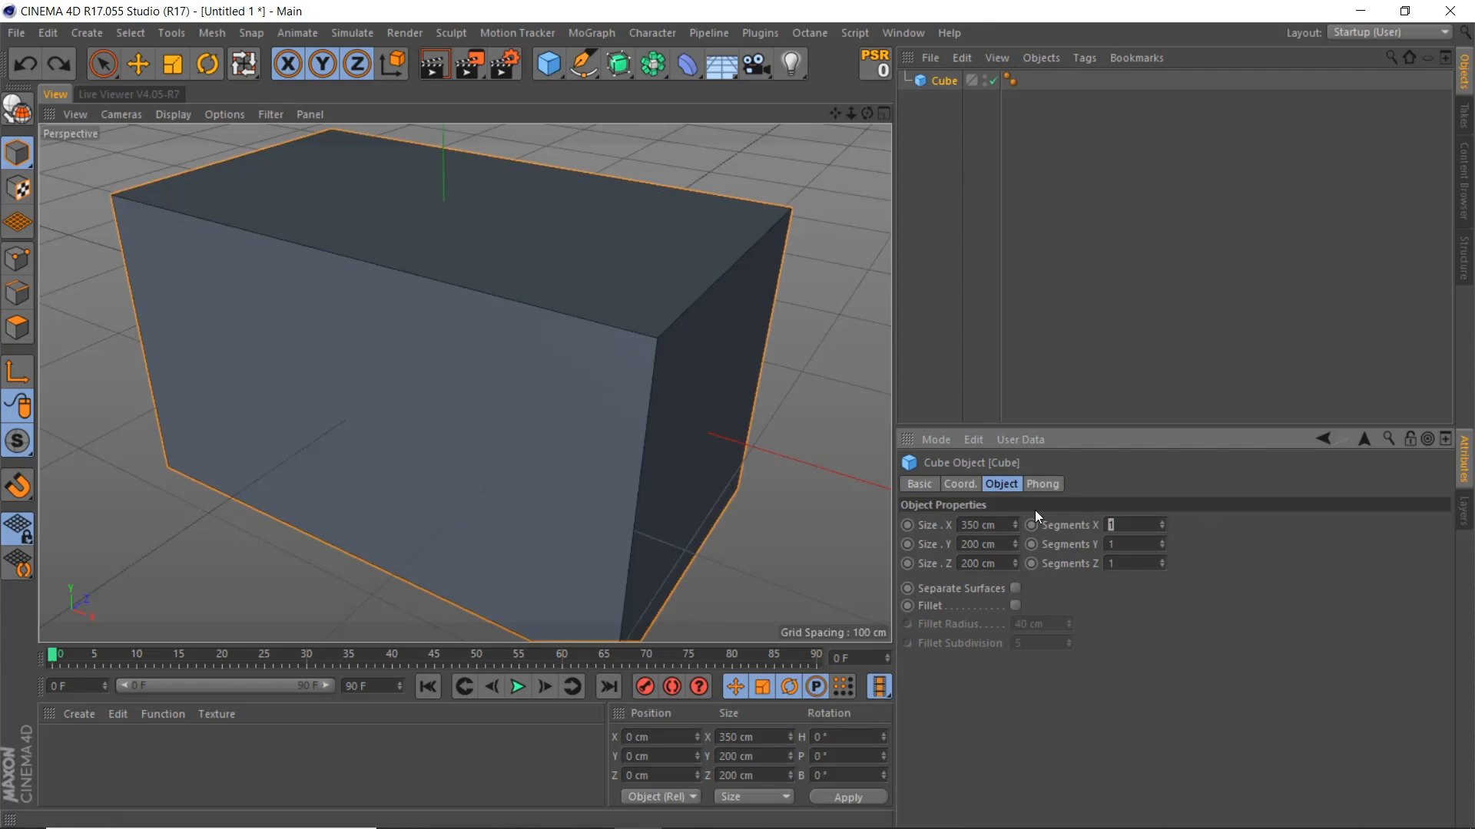
{"action": "type", "text": "30"}
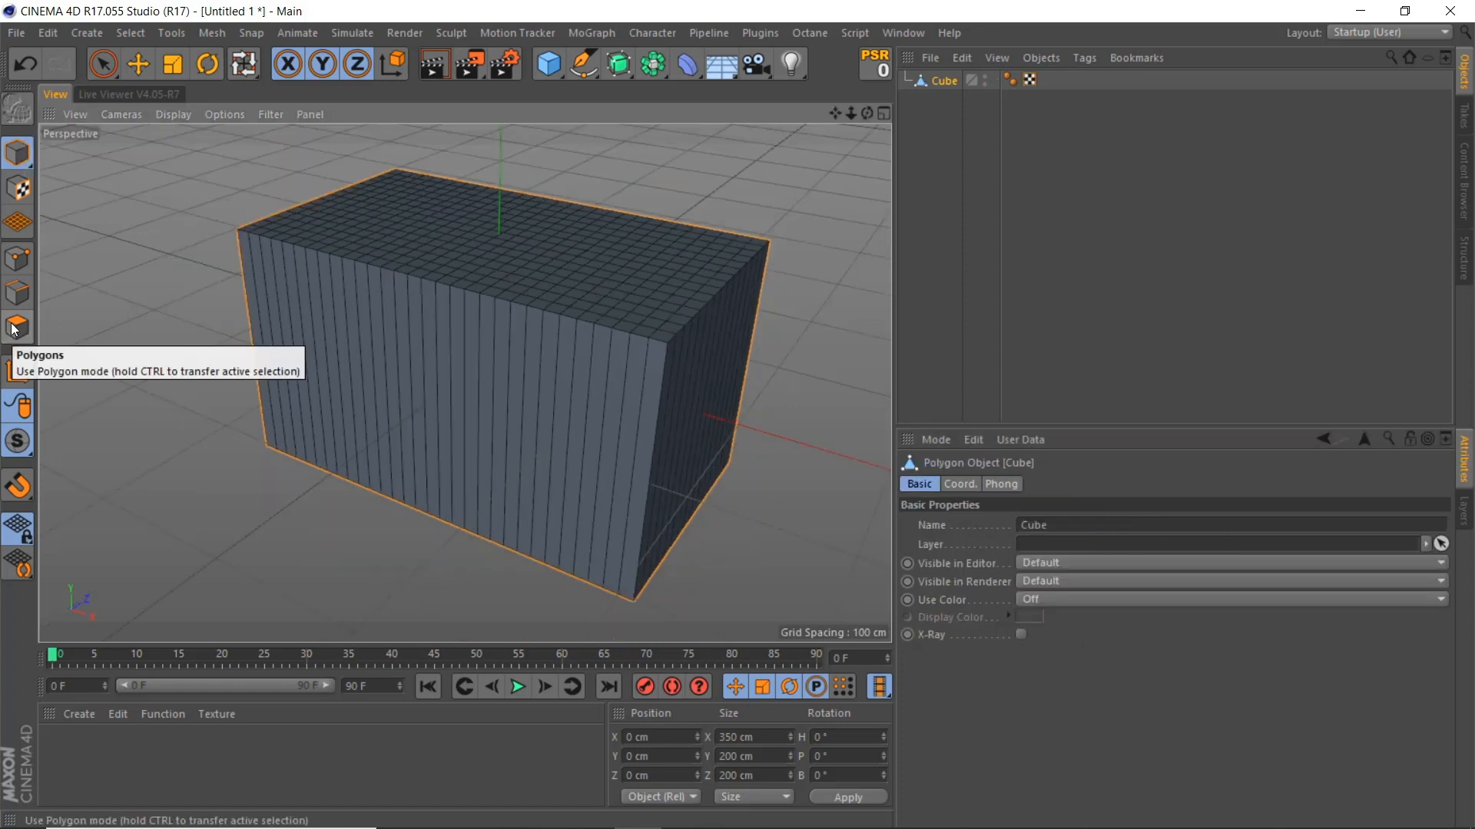
{"action": "left_click", "coordinate": [17, 327]}
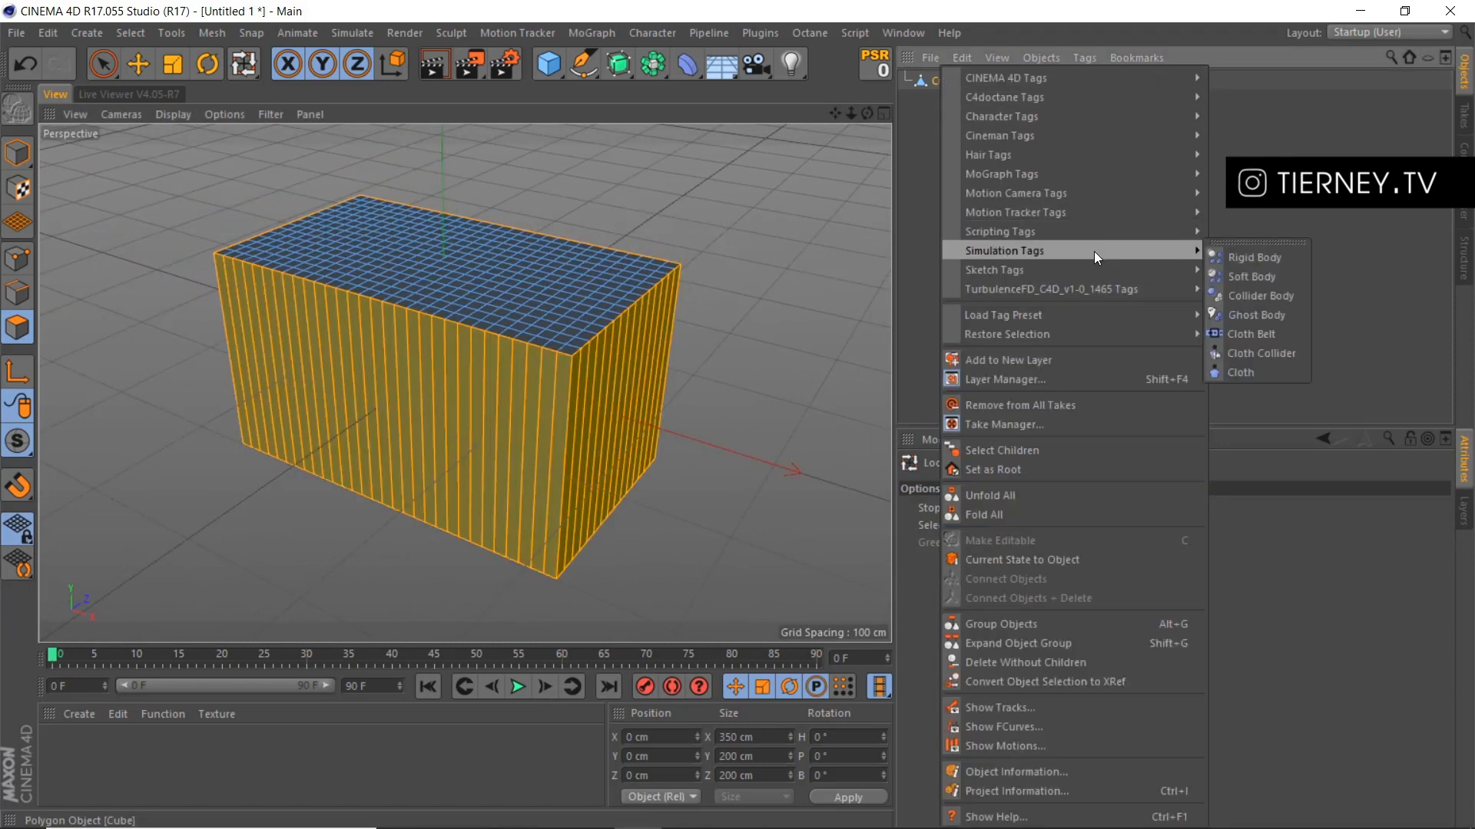
{"action": "mouse_move", "coordinate": [1241, 372]}
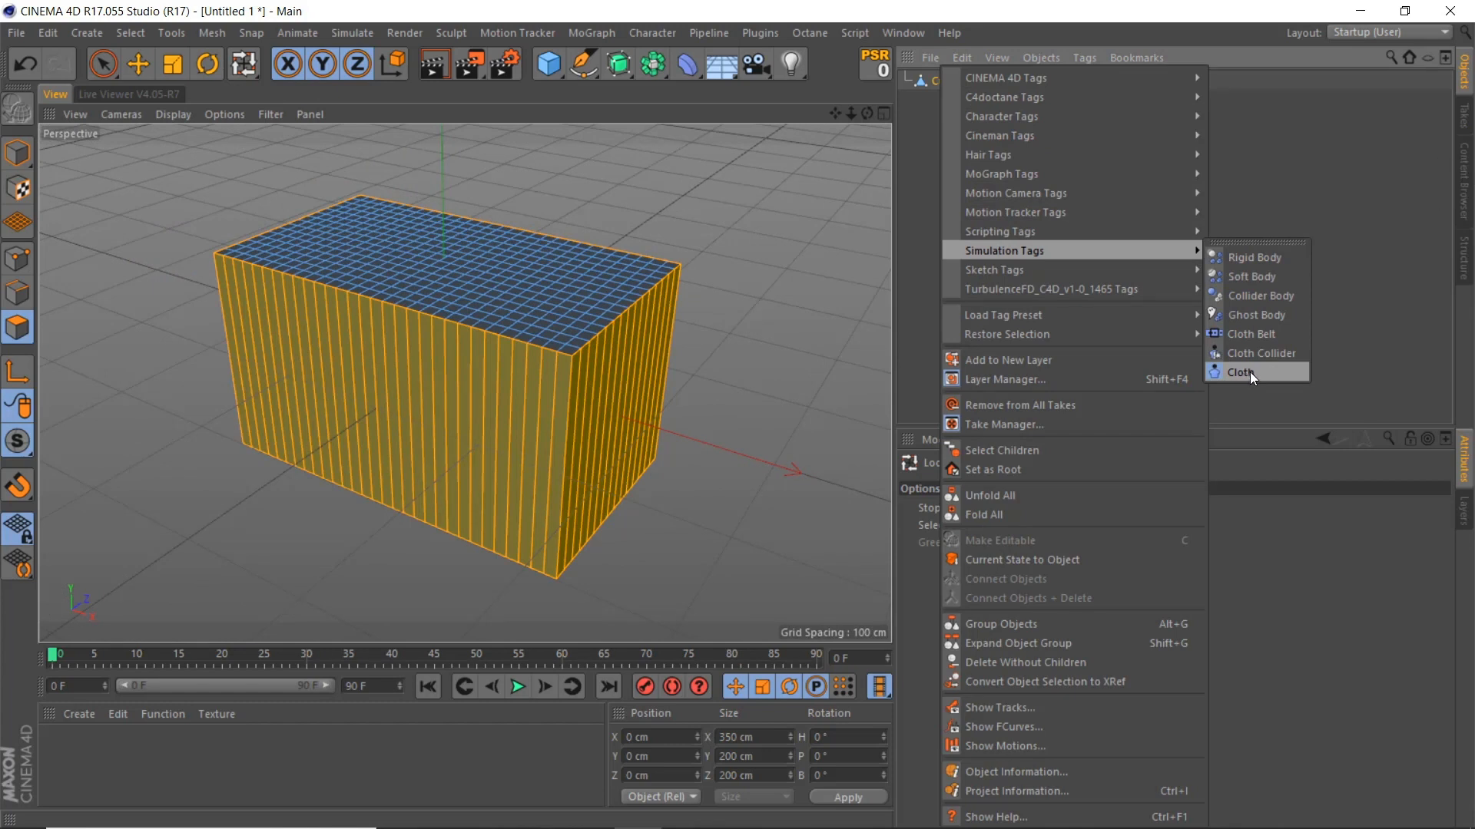
Attach a Cloth simulation tag to the cube with its side faces selected.
{"action": "left_click", "coordinate": [1241, 371]}
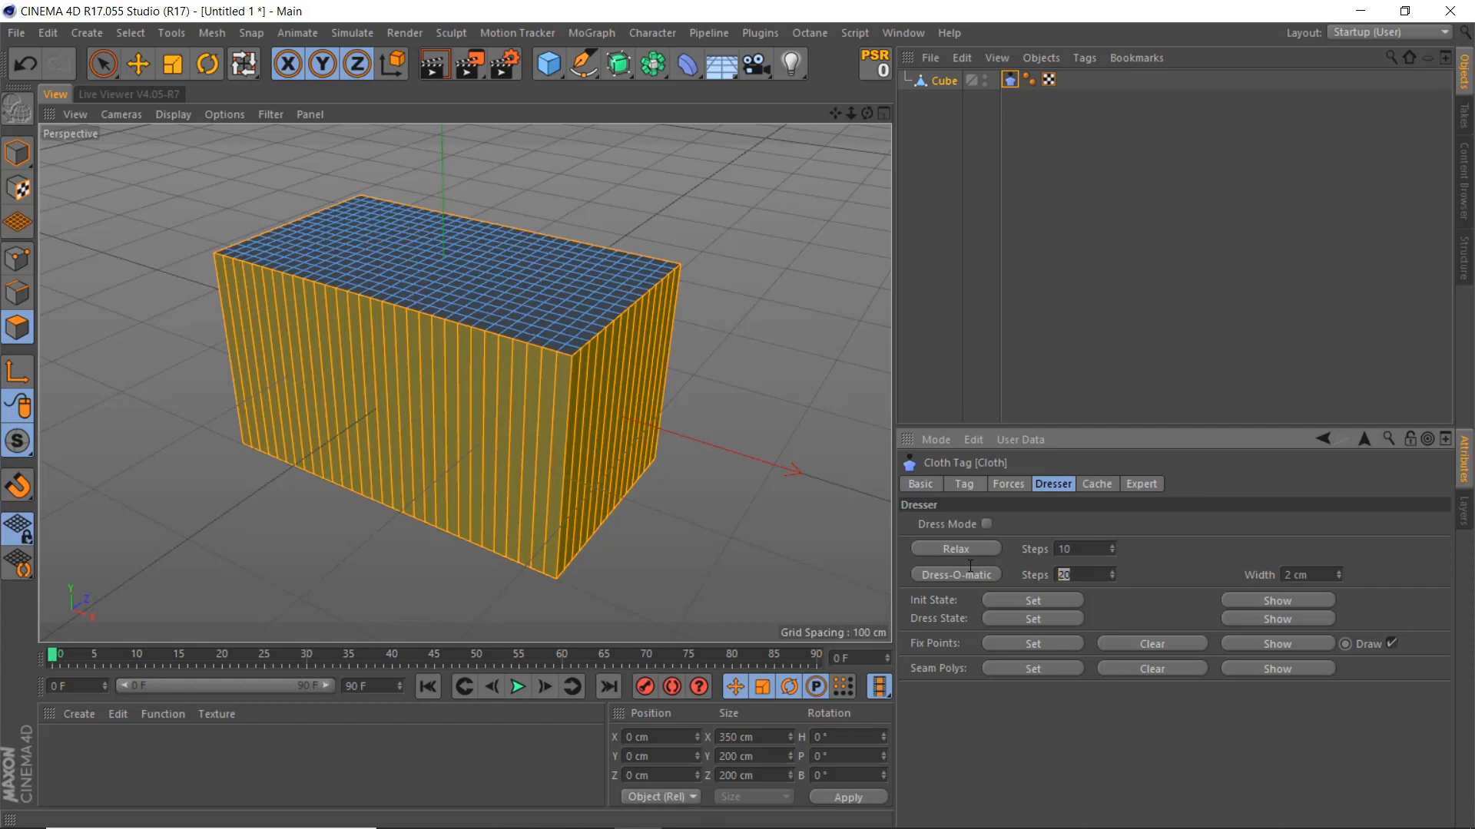
Set Dress-O-matic Steps to 300 and register the selected side faces as Seam Polys.
{"action": "type", "text": "300"}
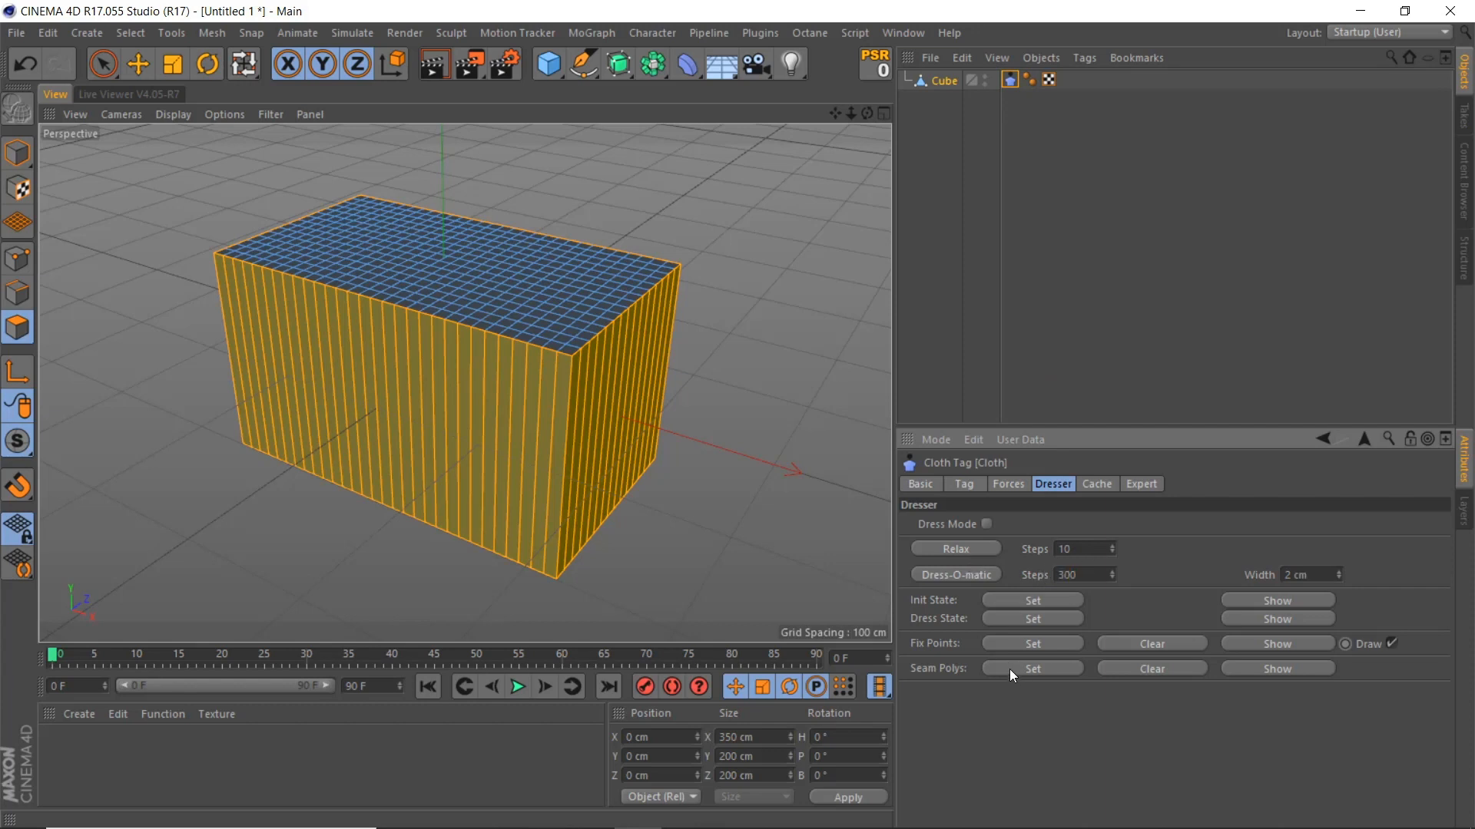
{"action": "left_click", "coordinate": [984, 524]}
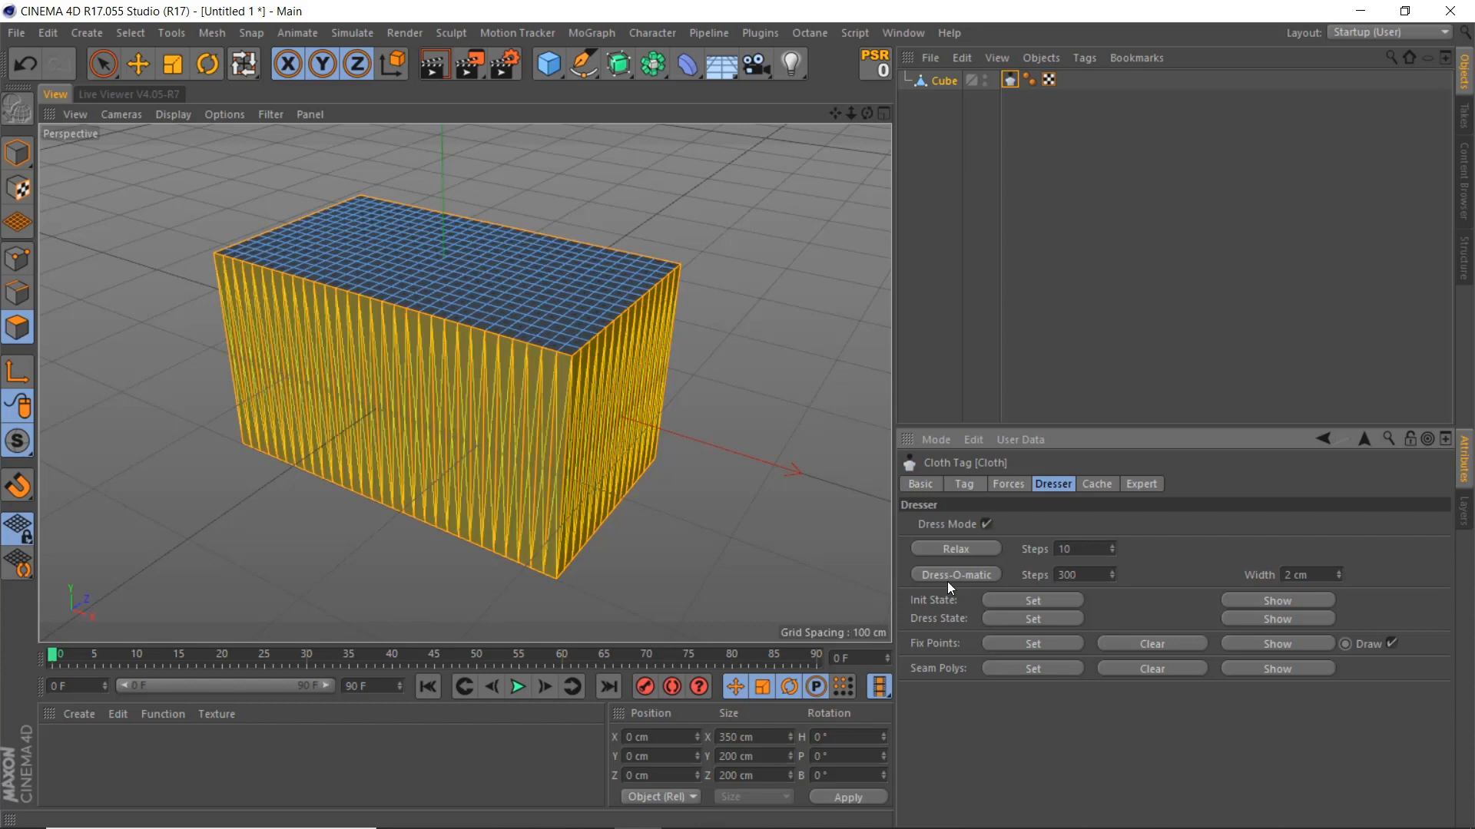
{"action": "mouse_move", "coordinate": [948, 584]}
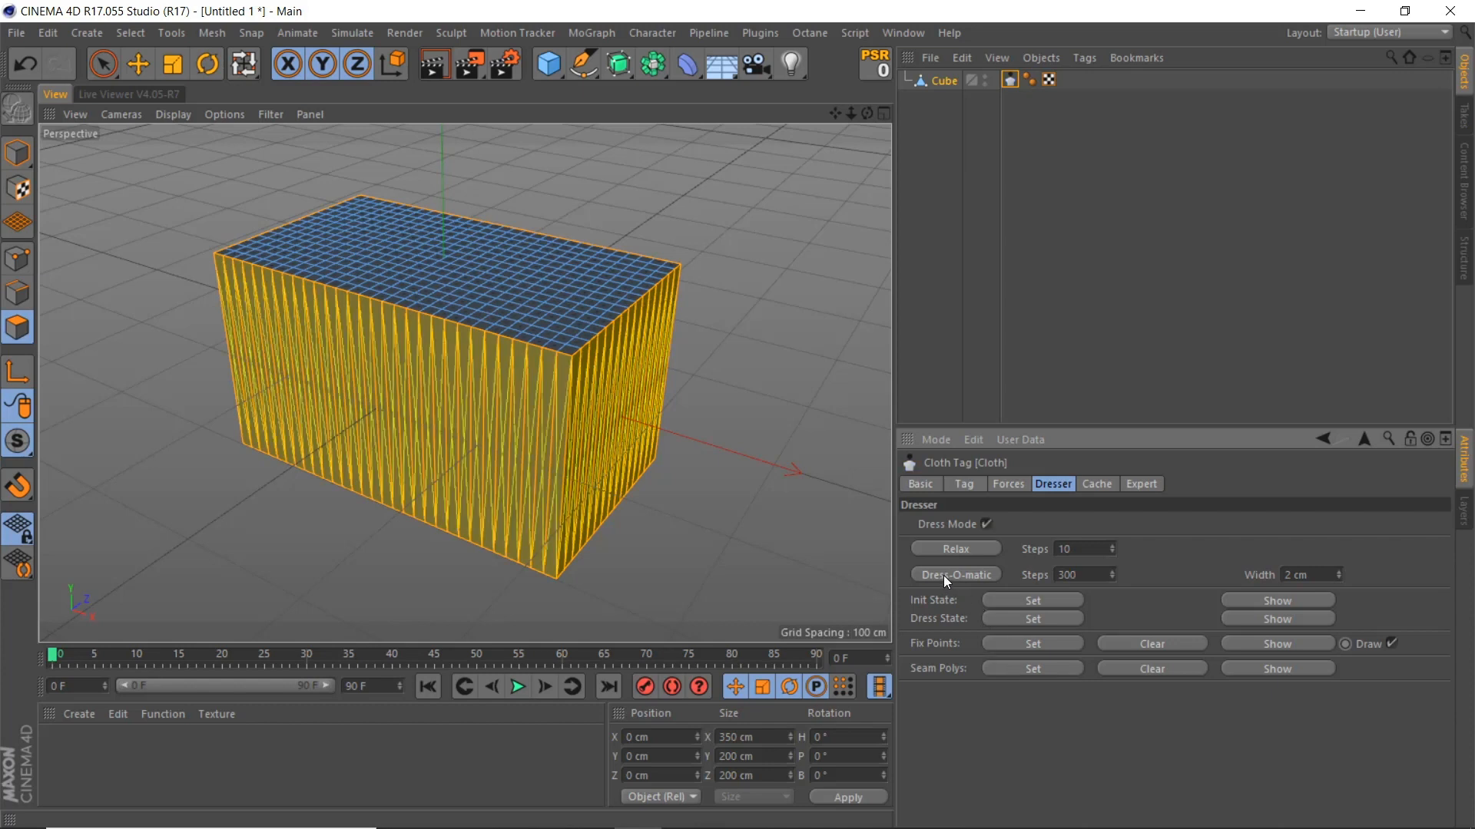
Run Dress-O-matic to puff the cube into a pillow and smooth it under a Subdivision Surface.
{"action": "left_click", "coordinate": [954, 574]}
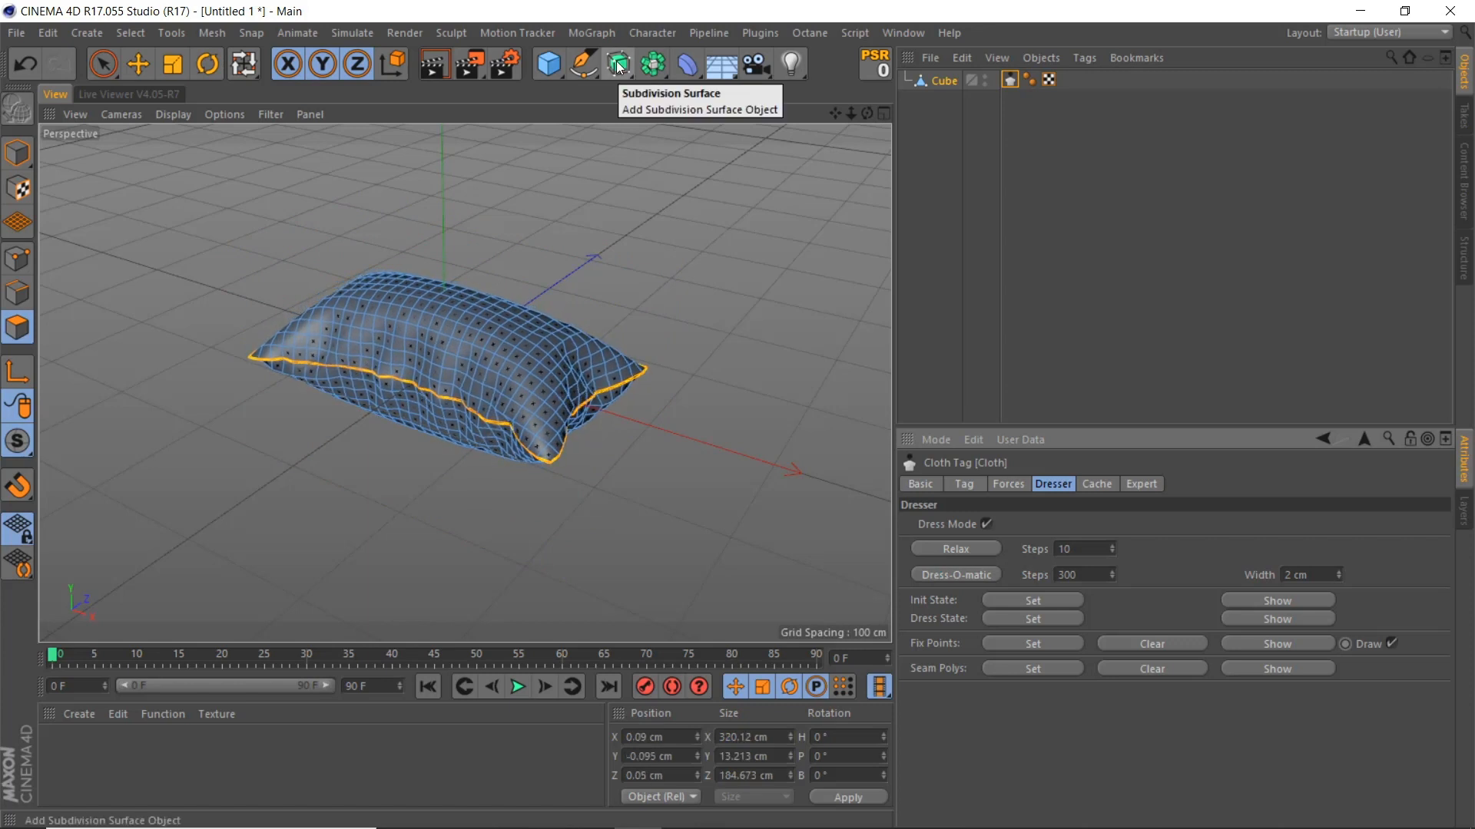
{"action": "left_click", "coordinate": [619, 64]}
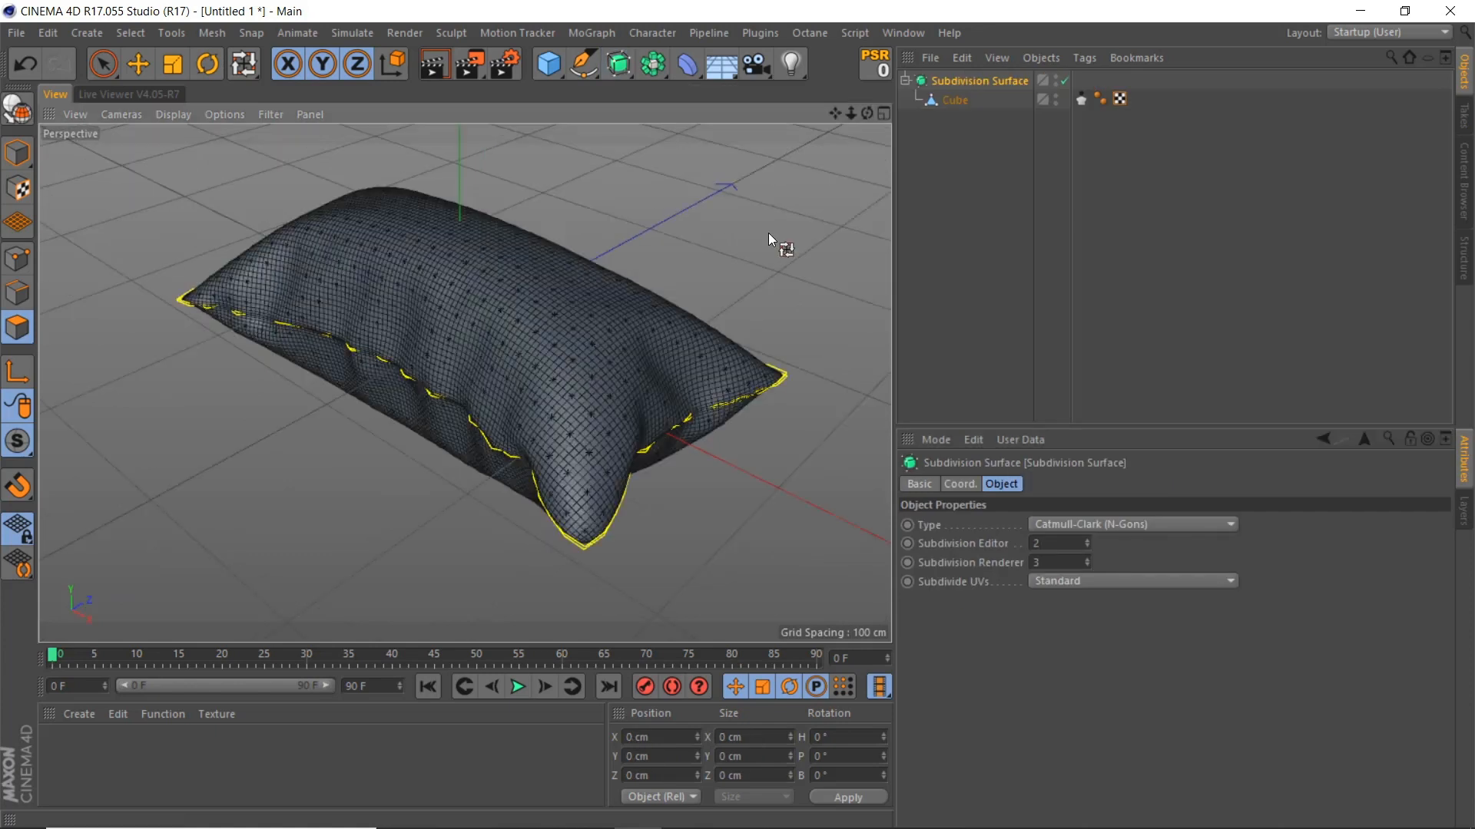